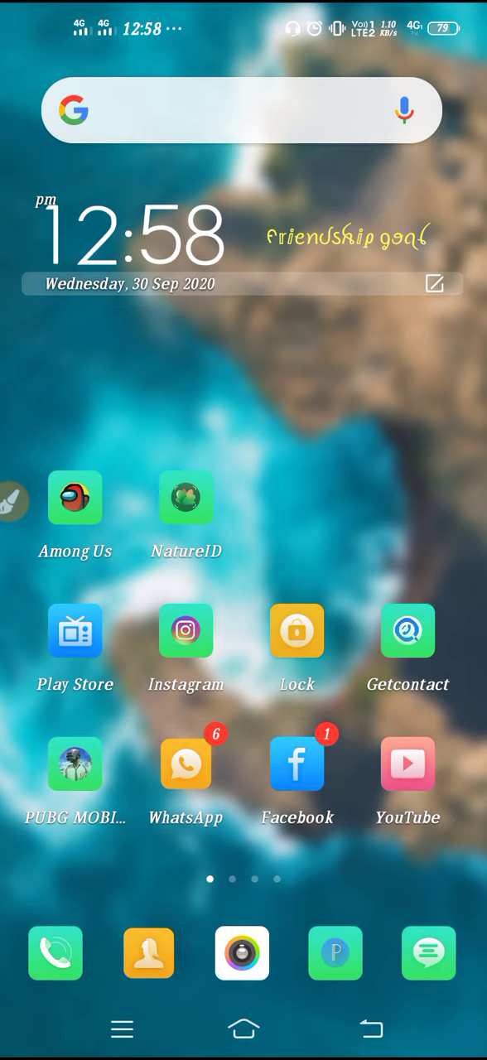
- Swipe to the second home screen page that holds the Settings icon
scroll(left, 3)
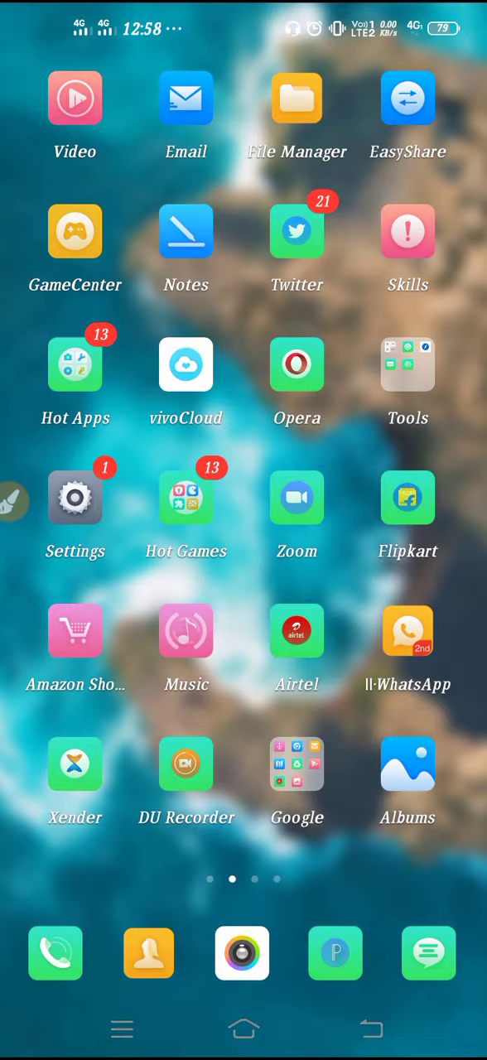
- Go from Settings down the list into Shortcuts and Accessibility
click(74, 497)
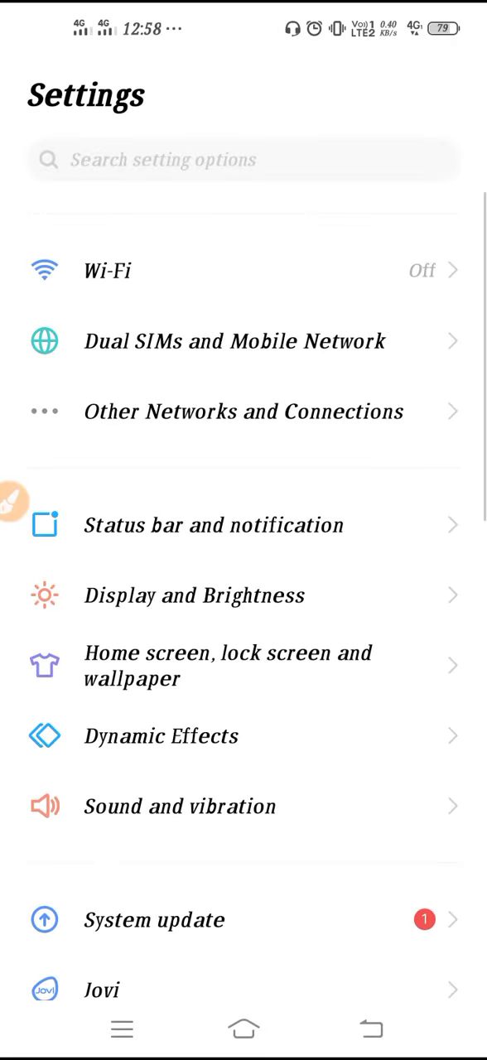
scroll(down, 3)
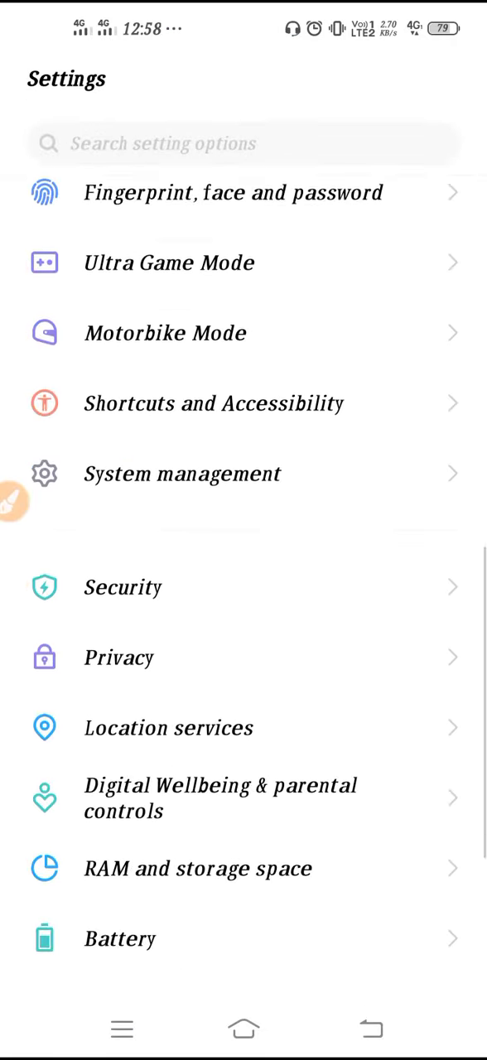
scroll(down, 3)
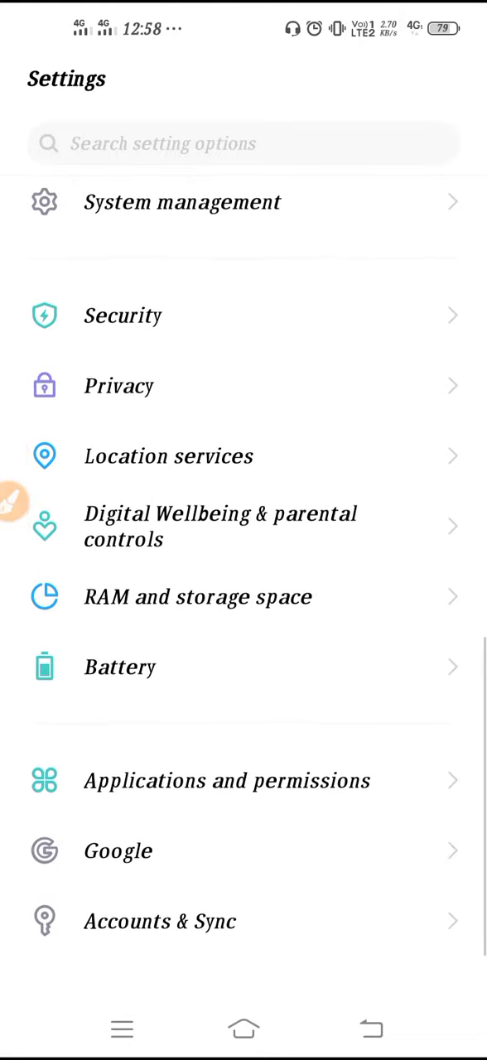
scroll(down, 3)
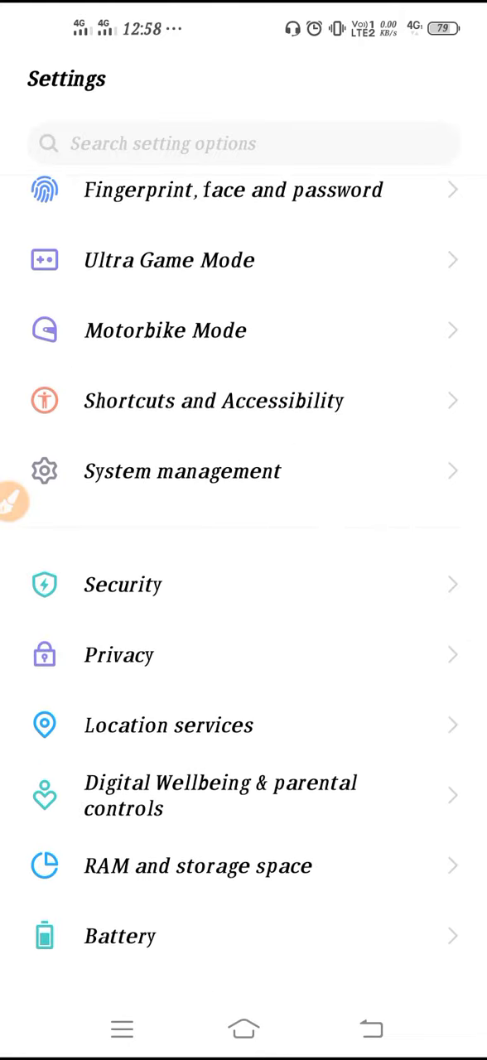
click(214, 401)
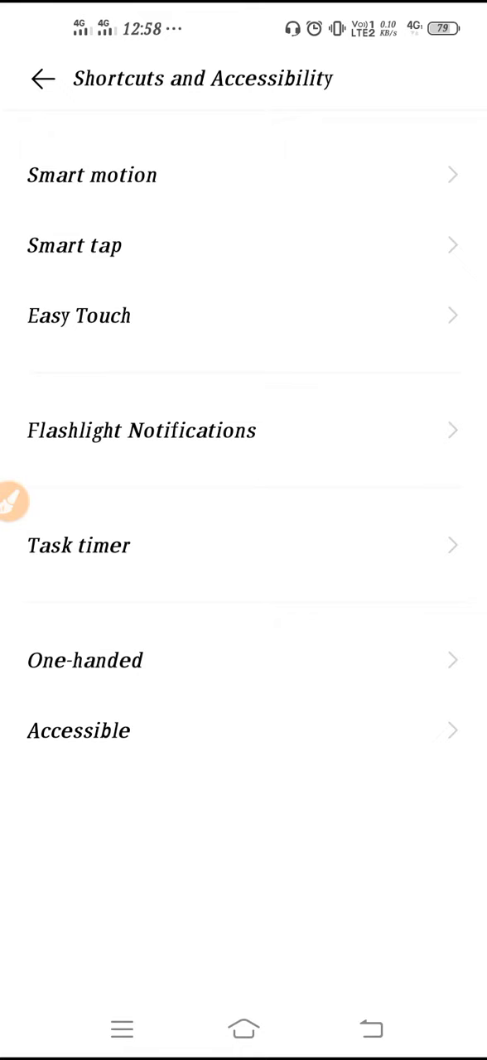
- In Flashlight Notifications, switch on Event reminder, leaving Incoming call and Messages off
click(141, 431)
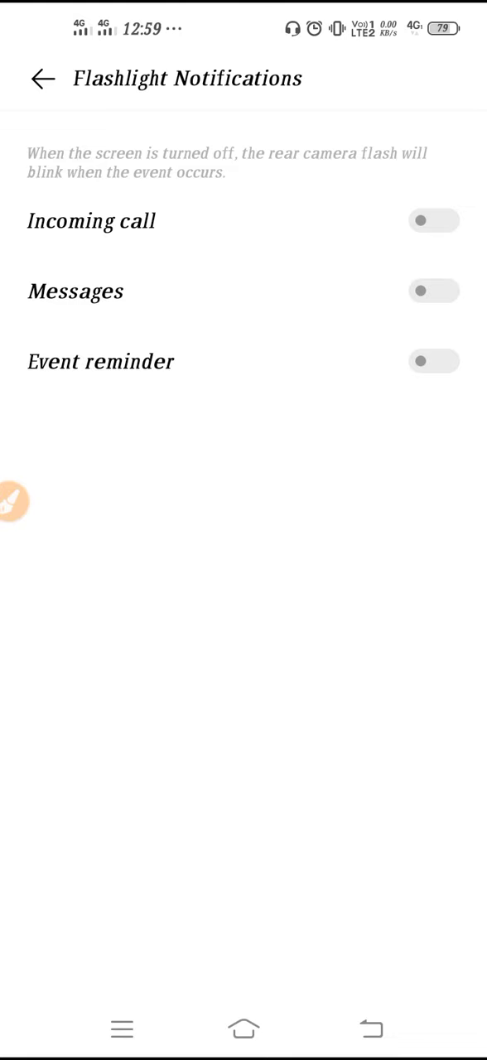
click(16, 500)
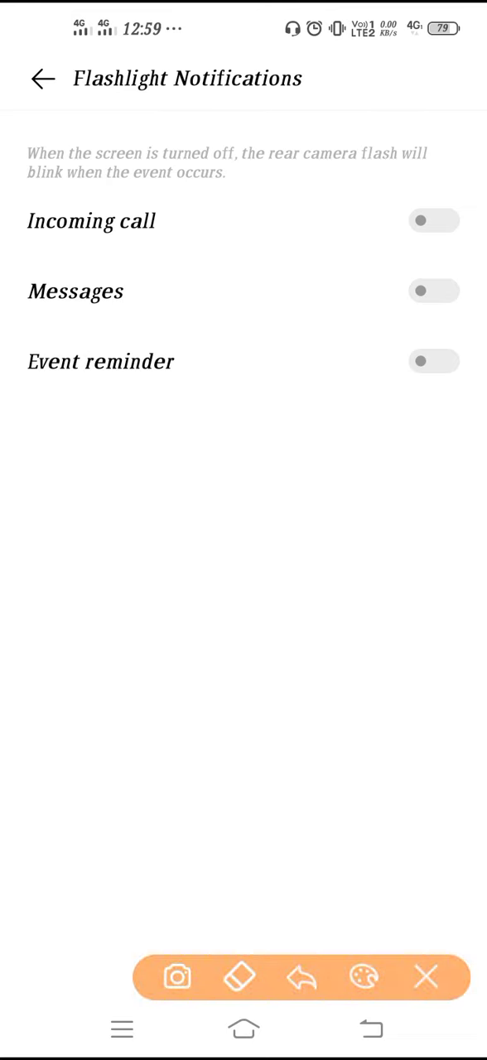
drag(202, 481, 361, 397)
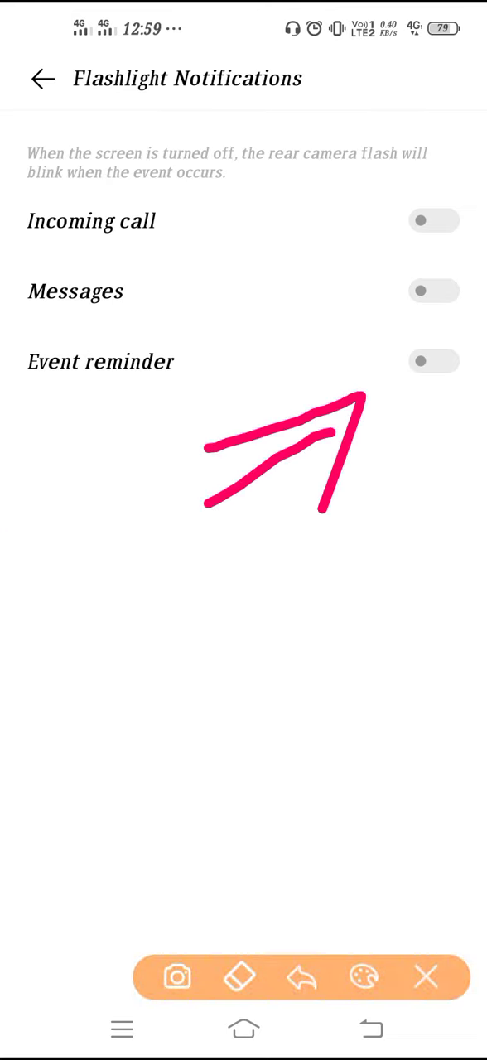
click(434, 361)
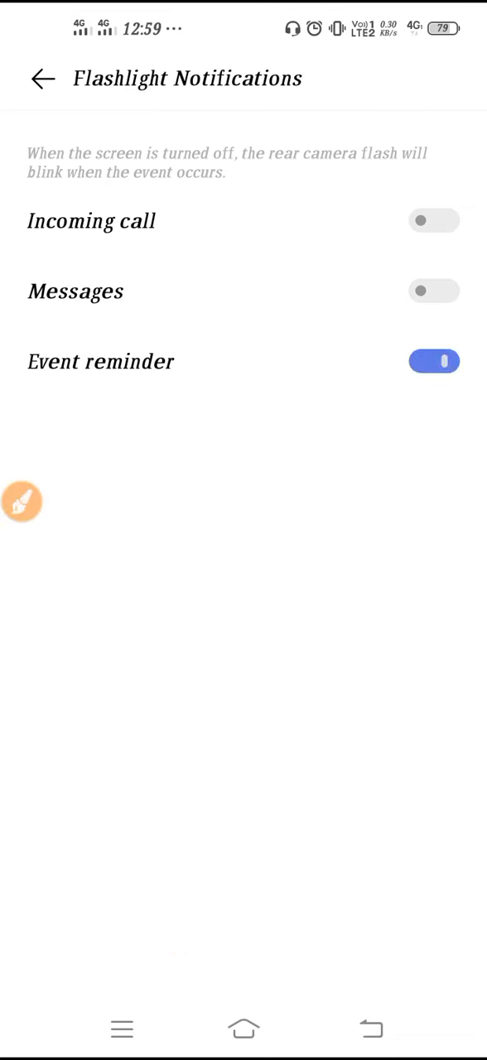